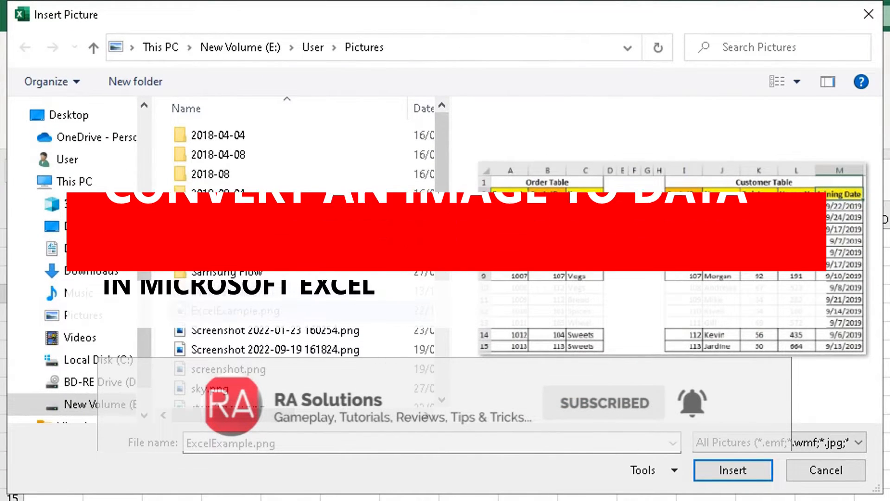
Step: Cancel the Insert Picture dialog and return to the blank Book1 worksheet
click(235, 311)
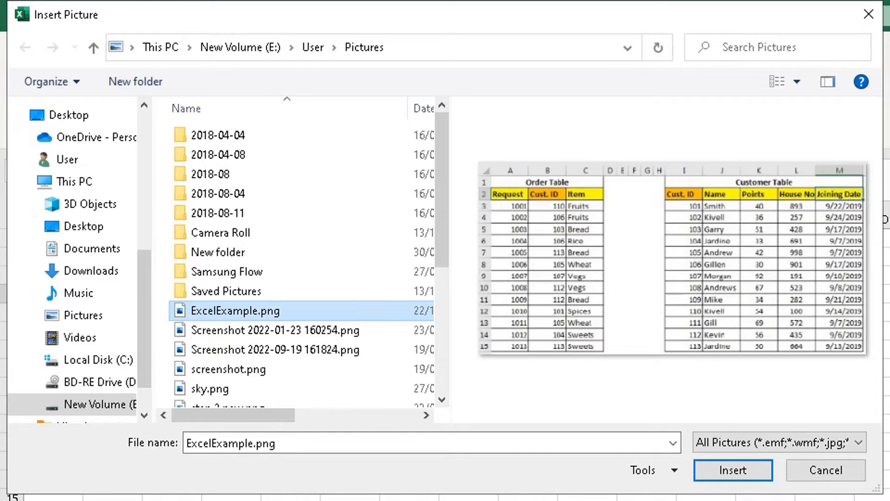
mouse_move(551, 15)
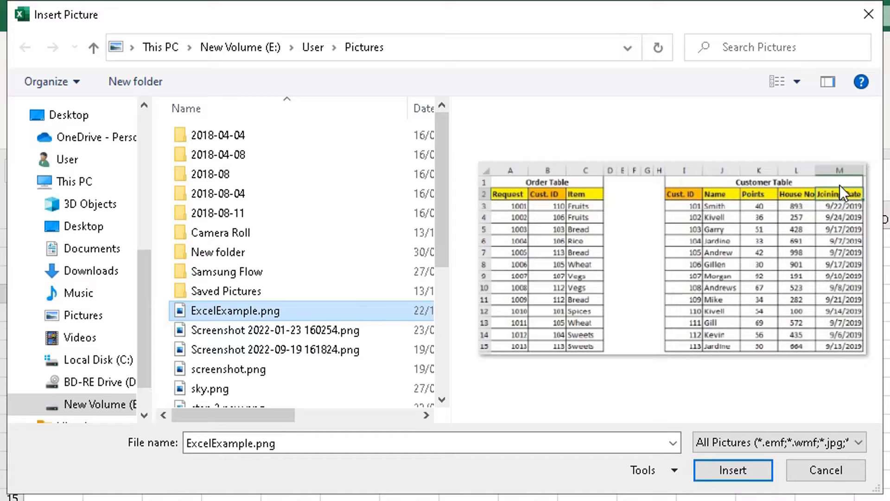
mouse_move(859, 303)
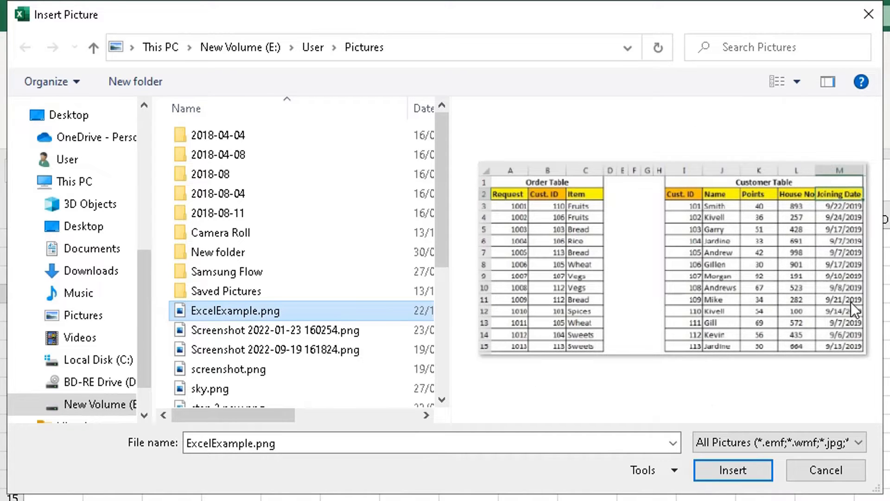
mouse_move(794, 369)
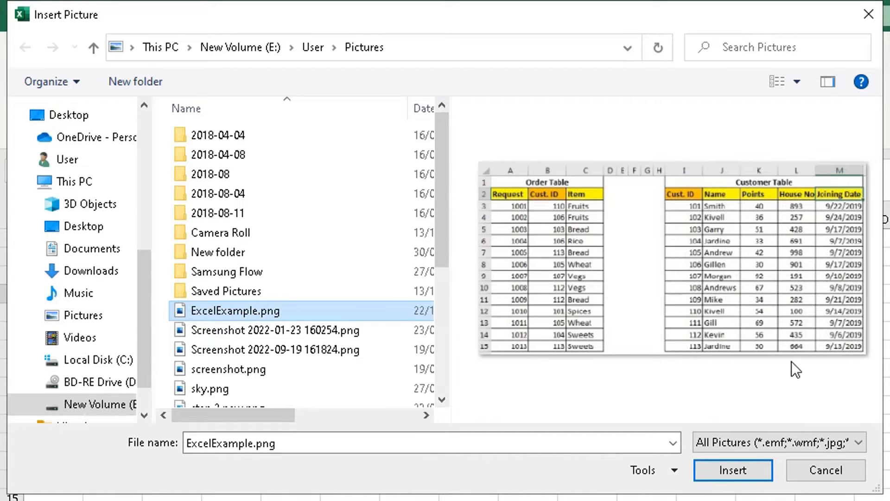
mouse_move(521, 371)
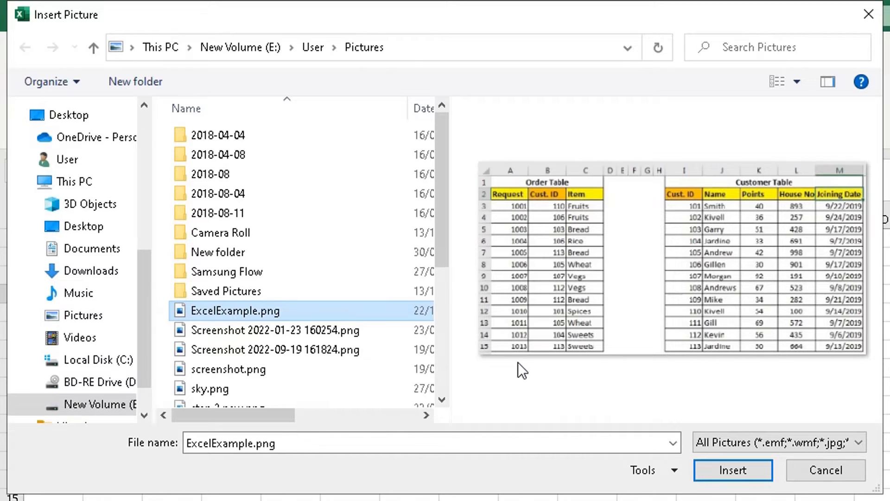
mouse_move(624, 165)
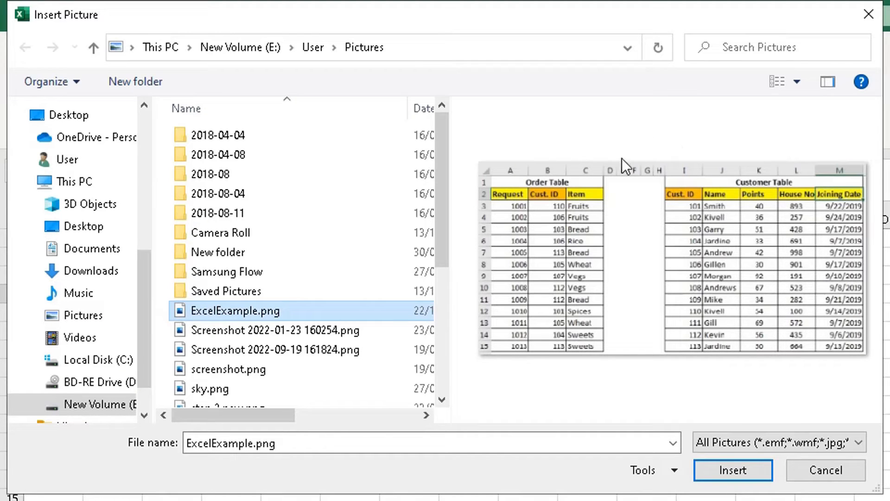
mouse_move(616, 171)
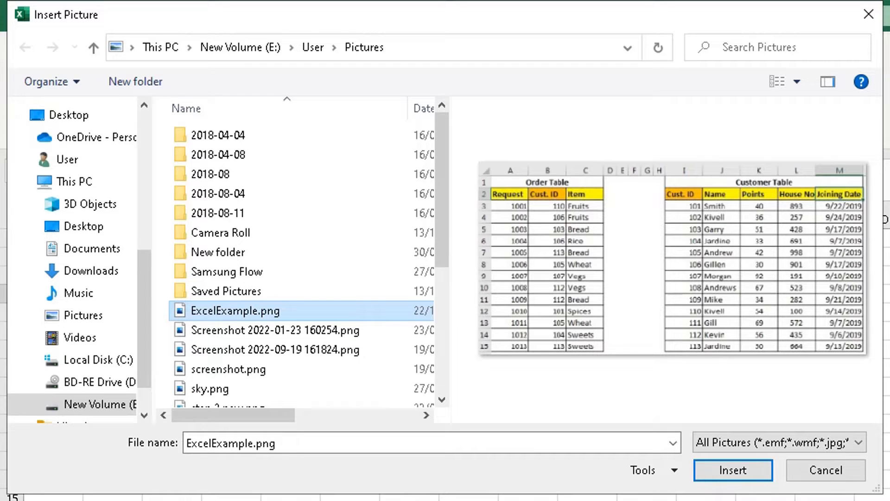
click(824, 469)
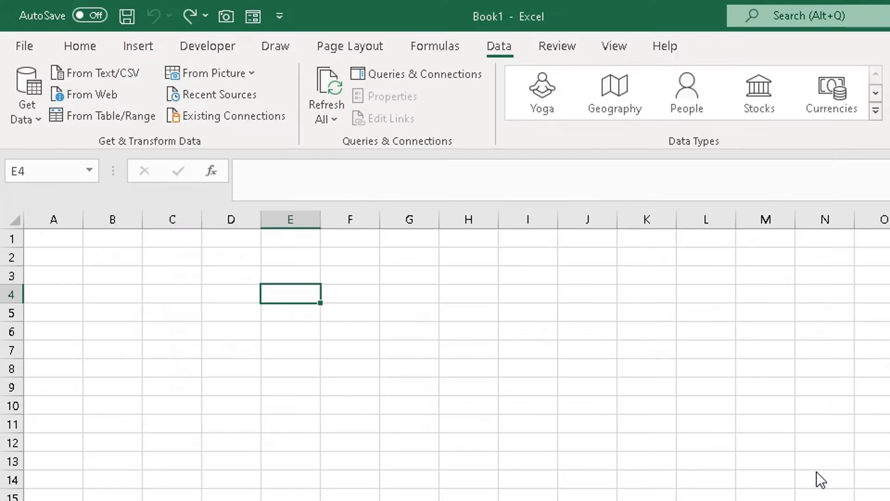
mouse_move(812, 467)
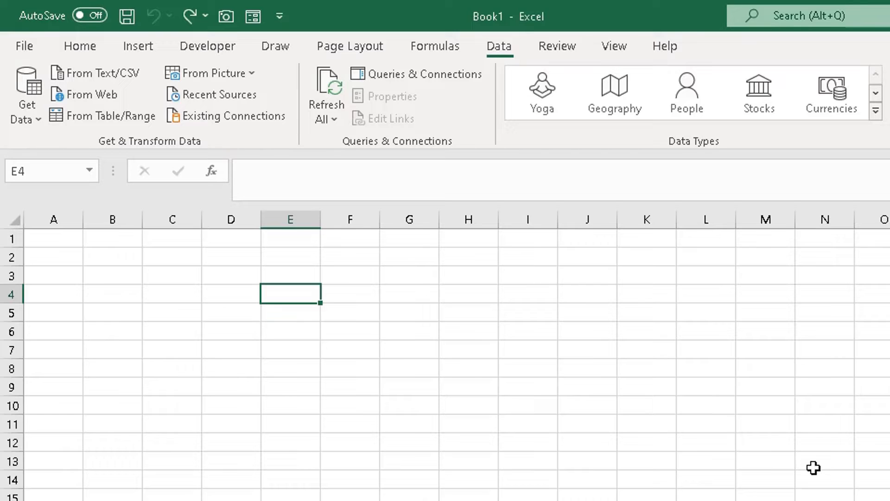
mouse_move(819, 468)
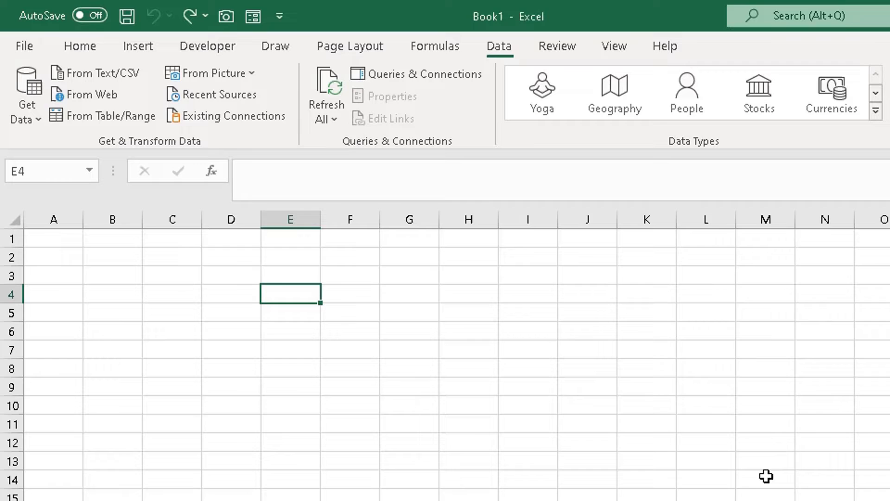
mouse_move(523, 403)
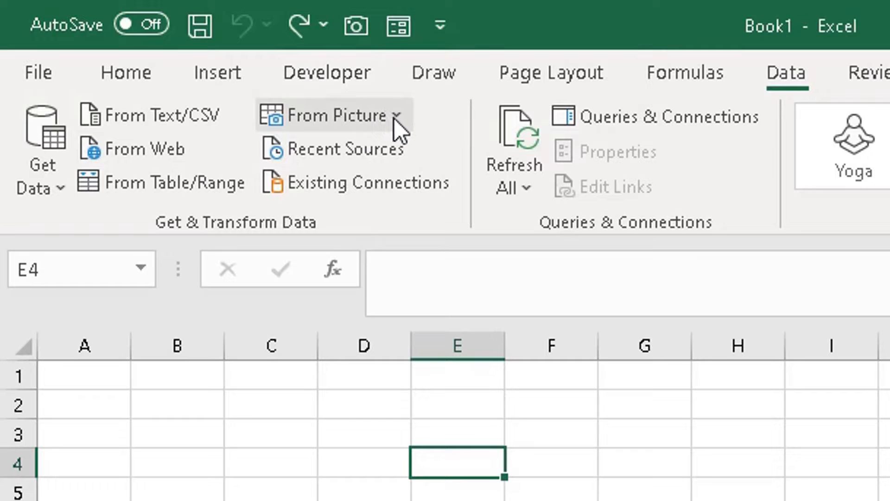
Step: Start a From Picture data import and choose Picture From File
click(341, 115)
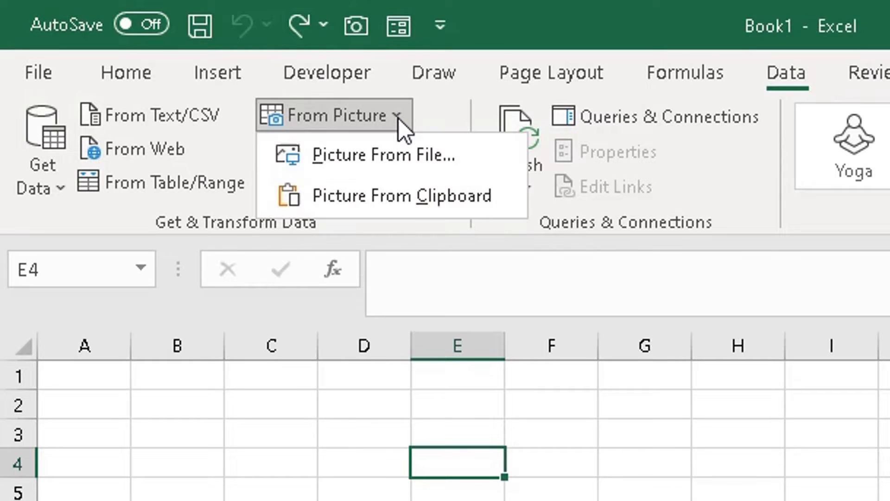
mouse_move(380, 155)
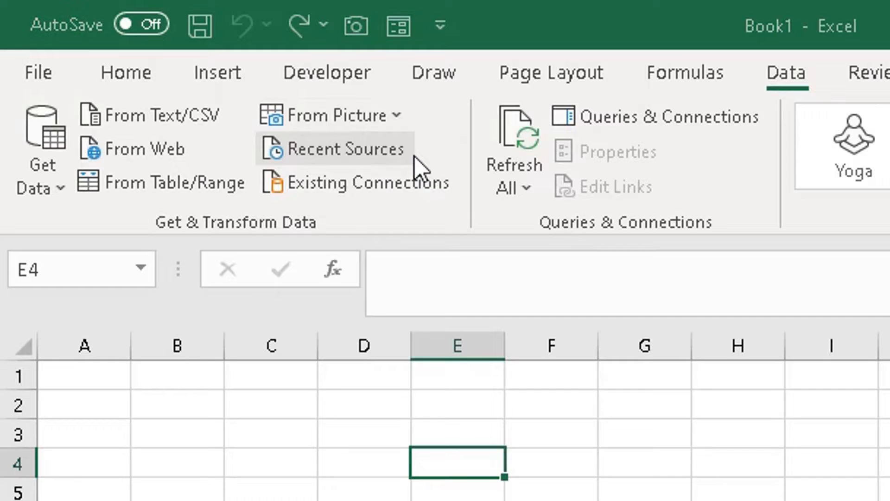
click(334, 114)
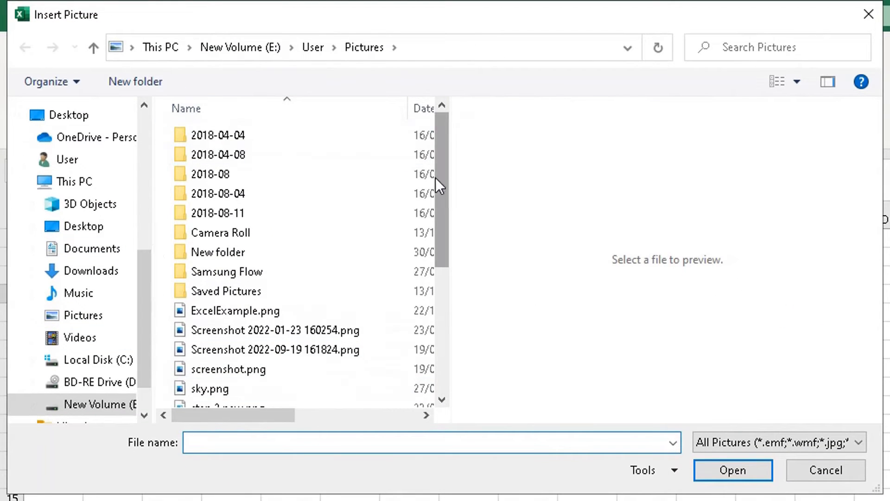
mouse_move(437, 165)
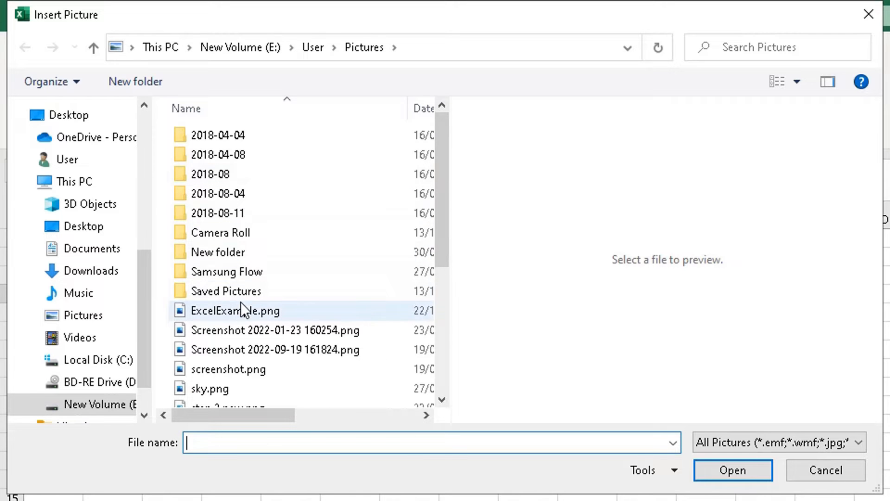
Step: Select ExcelExample.png so its Order and Customer tables preview in the dialog
click(235, 311)
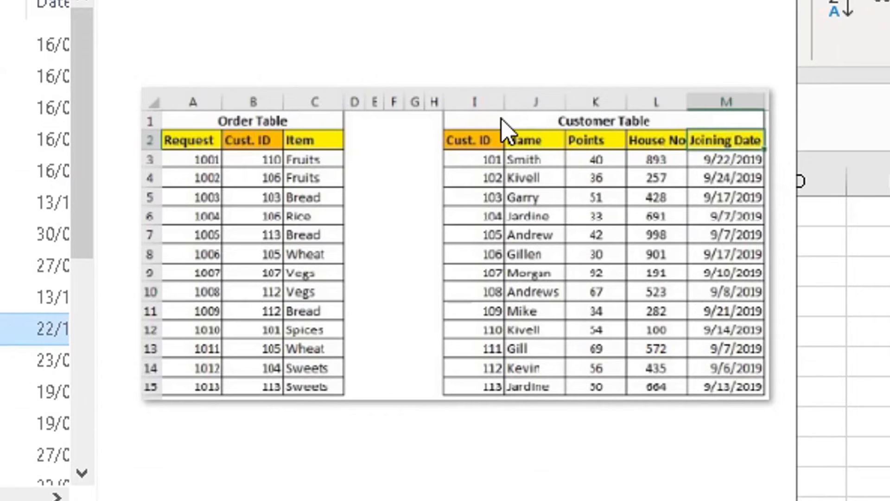
mouse_move(256, 397)
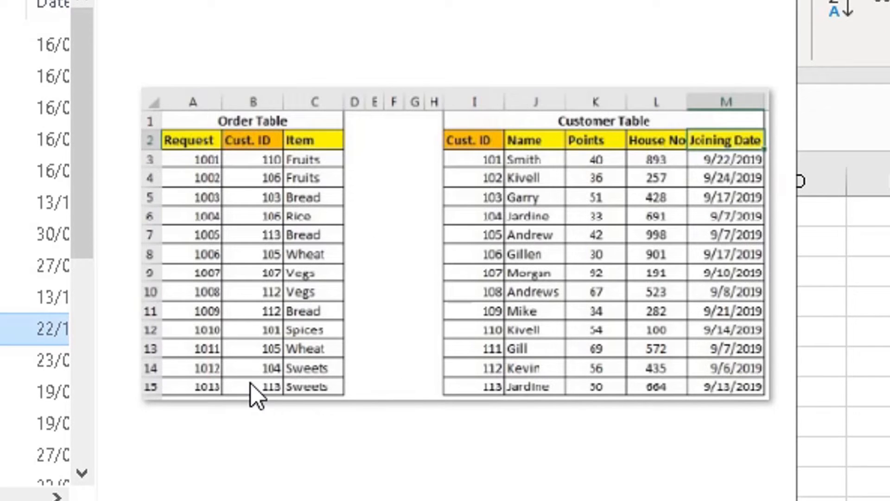
mouse_move(545, 276)
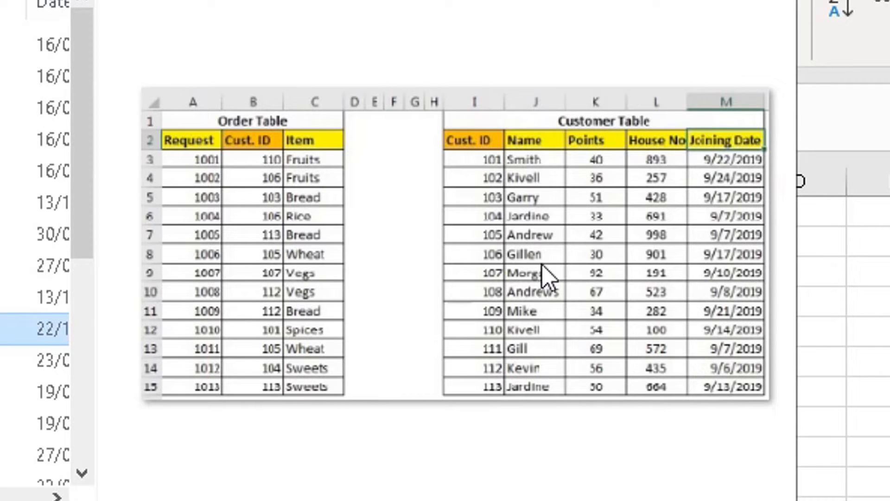
mouse_move(537, 386)
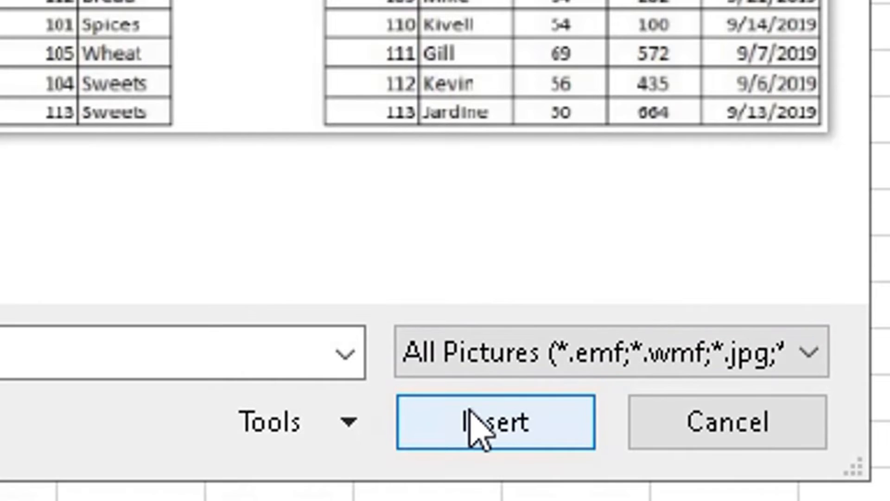
Step: Insert the screenshot for conversion and review the recognised preview grid
click(493, 423)
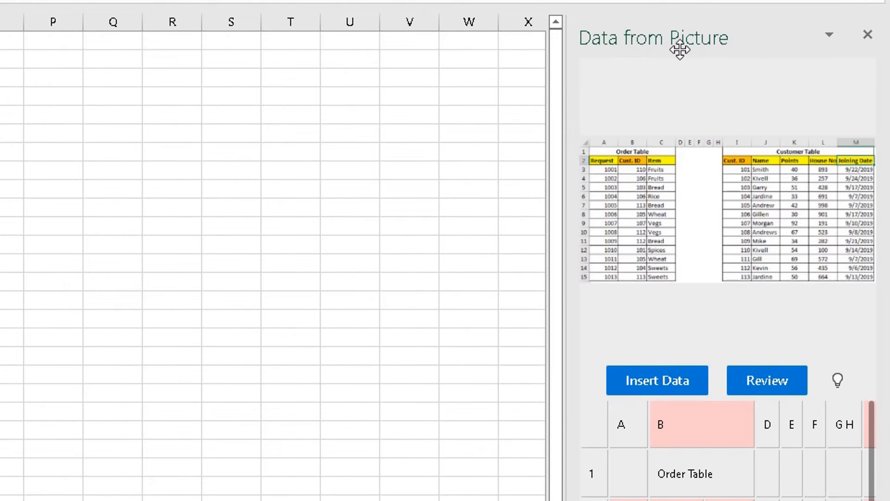
mouse_move(612, 45)
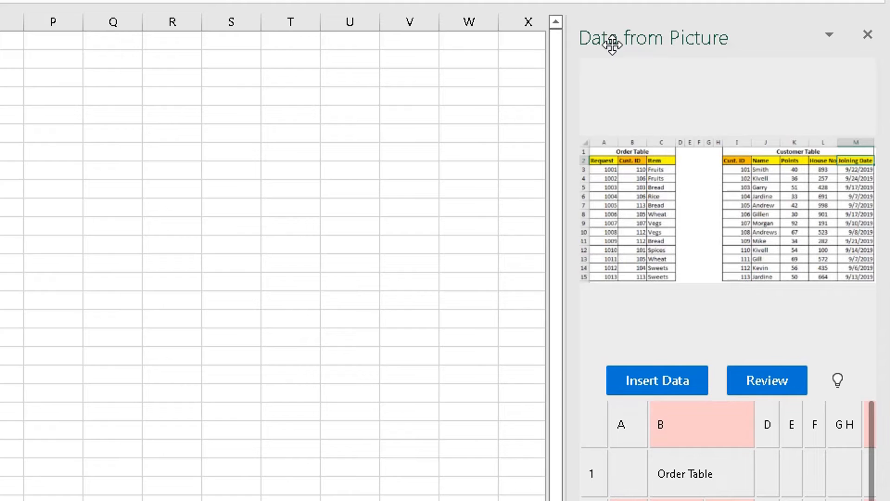
mouse_move(752, 132)
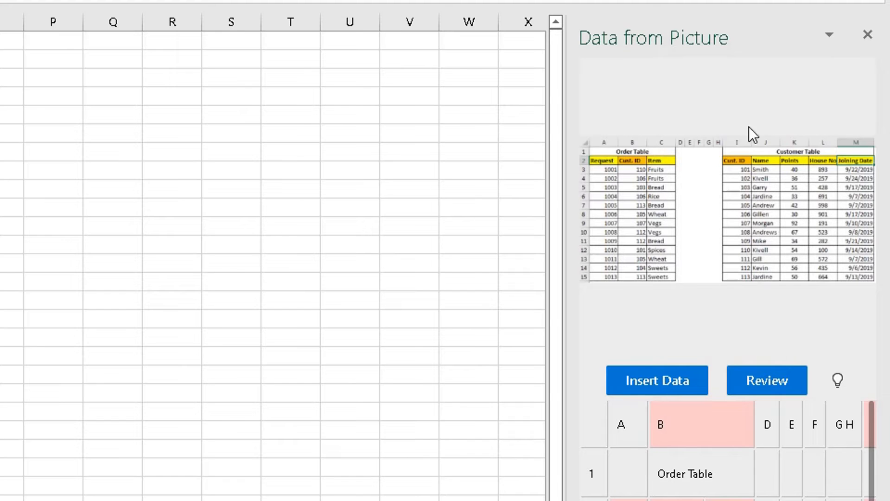
mouse_move(679, 319)
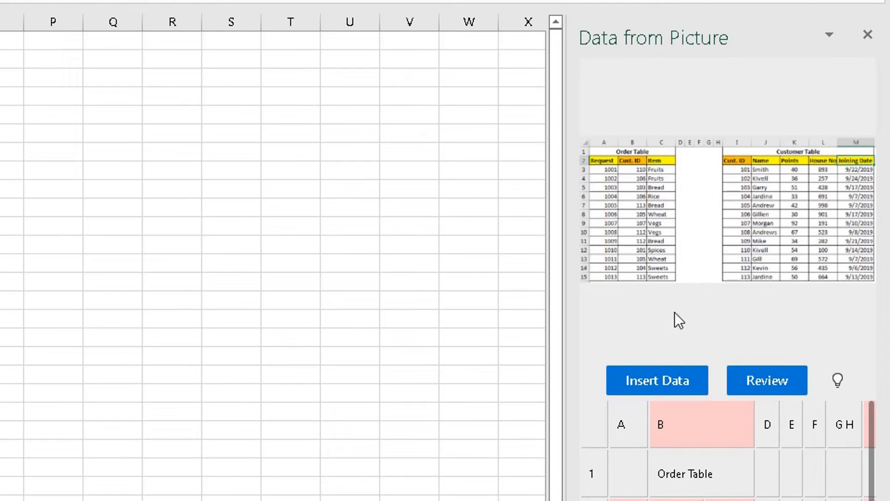
scroll(down, 3)
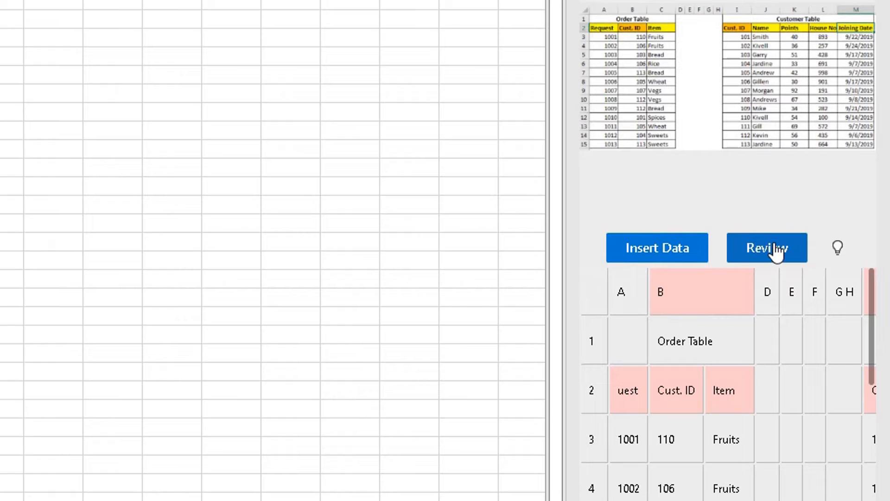
mouse_move(518, 151)
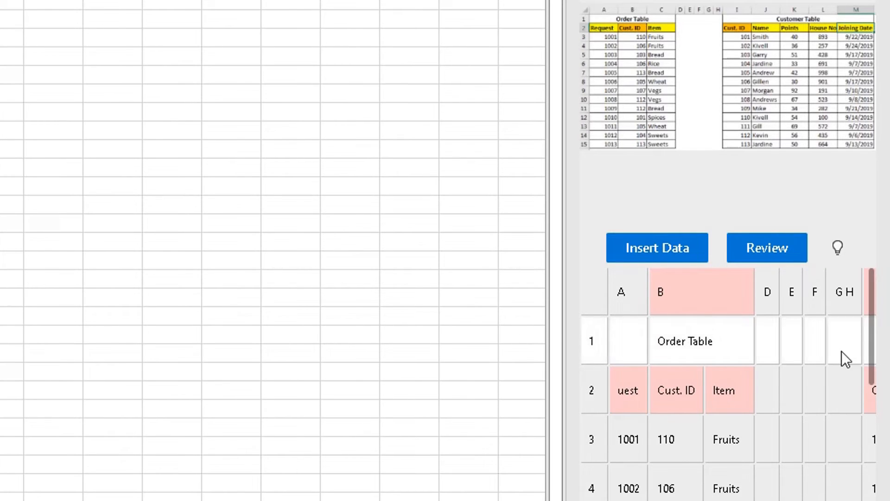
Step: Step through each flagged recognition item in the Data from Picture pane
click(767, 247)
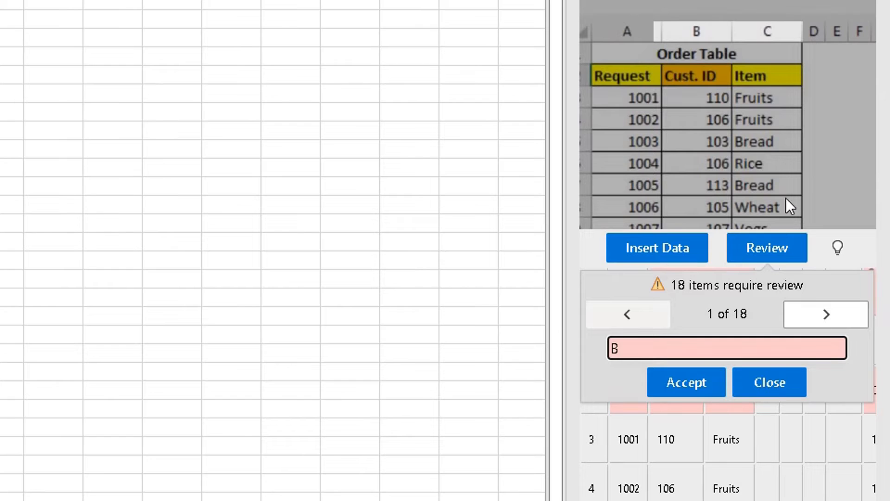
click(825, 314)
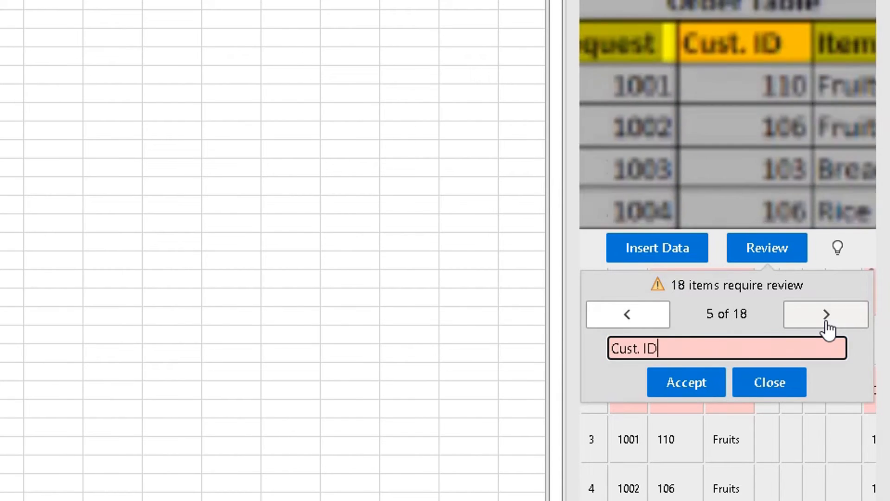
click(826, 314)
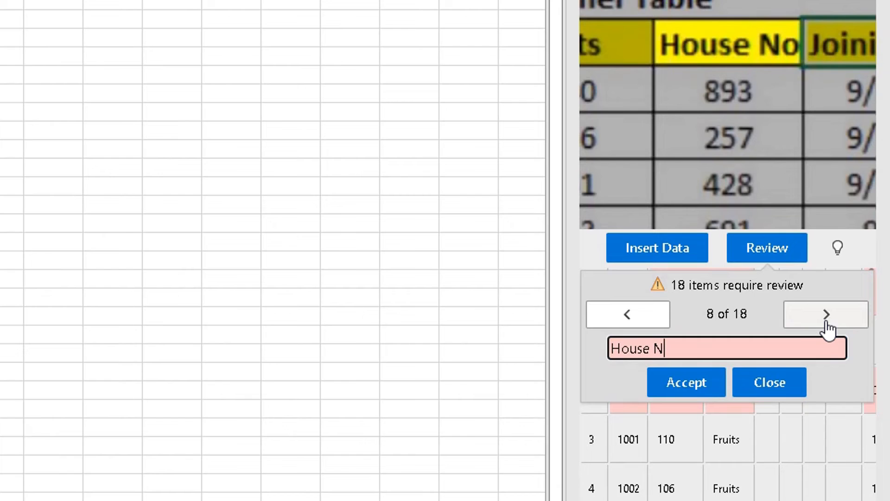
click(825, 313)
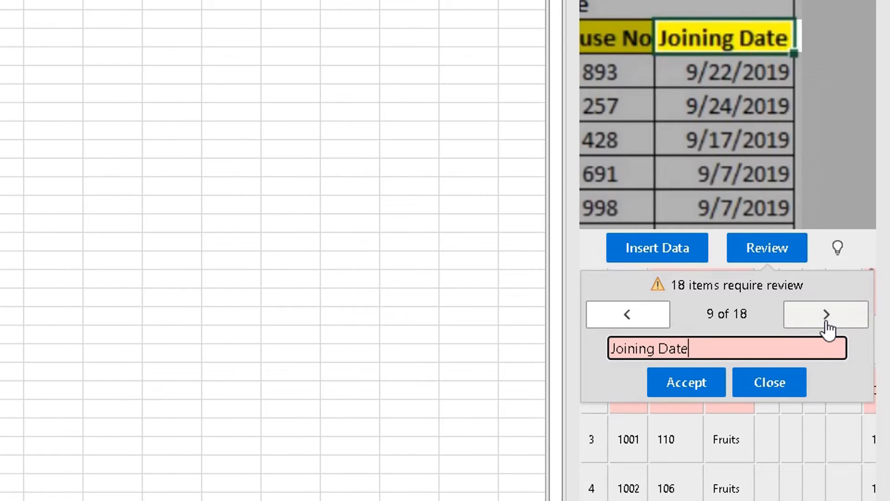
click(825, 313)
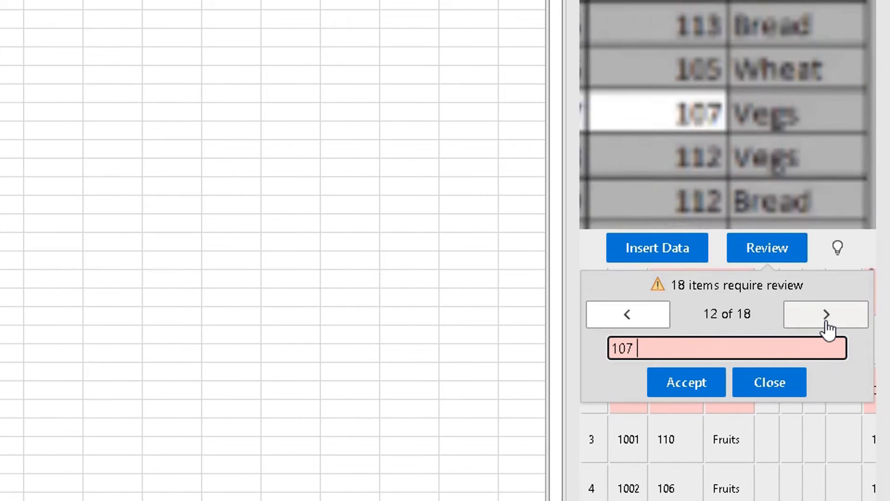
click(825, 313)
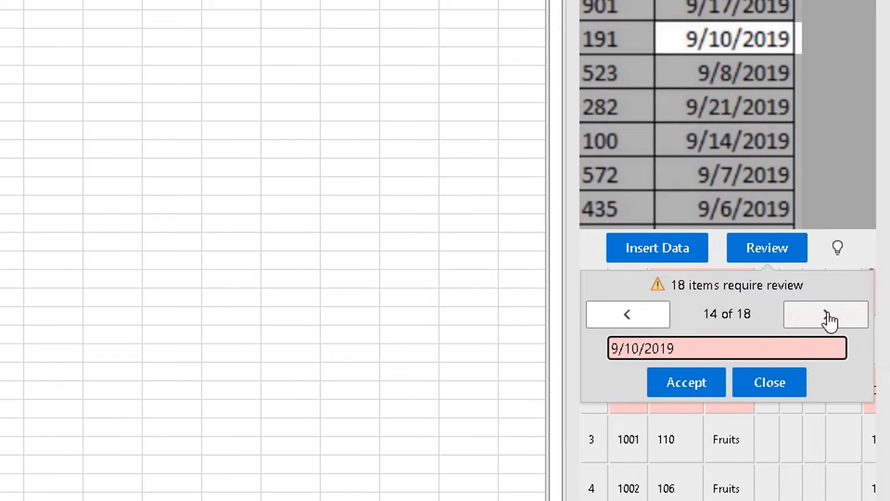
click(825, 314)
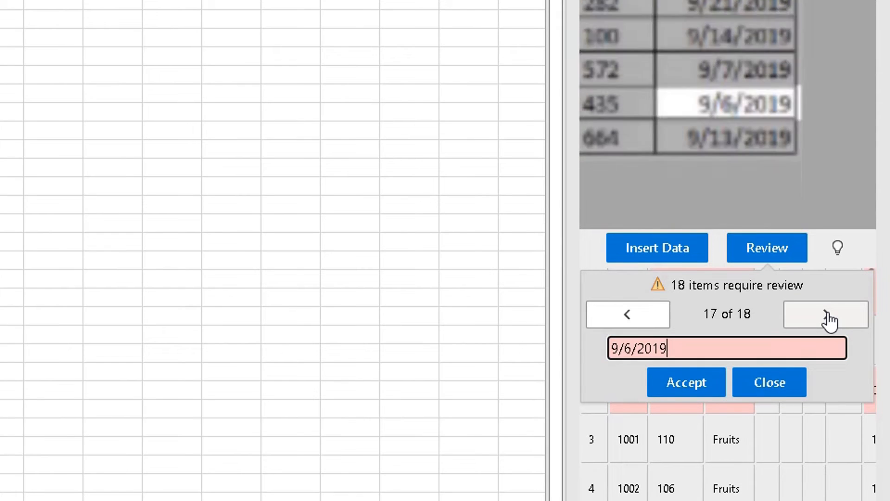
click(825, 314)
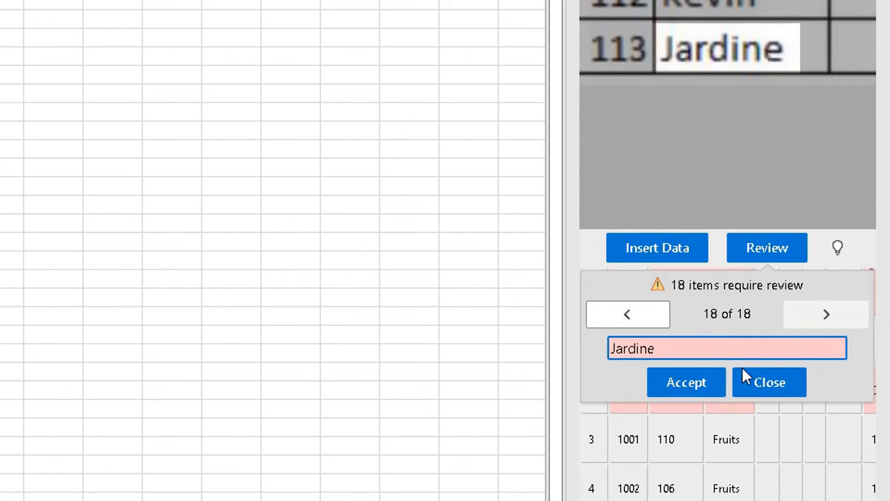
Step: Accept the flagged values — Jardine, the dates, Cust. ID and the rest — as correct
click(685, 381)
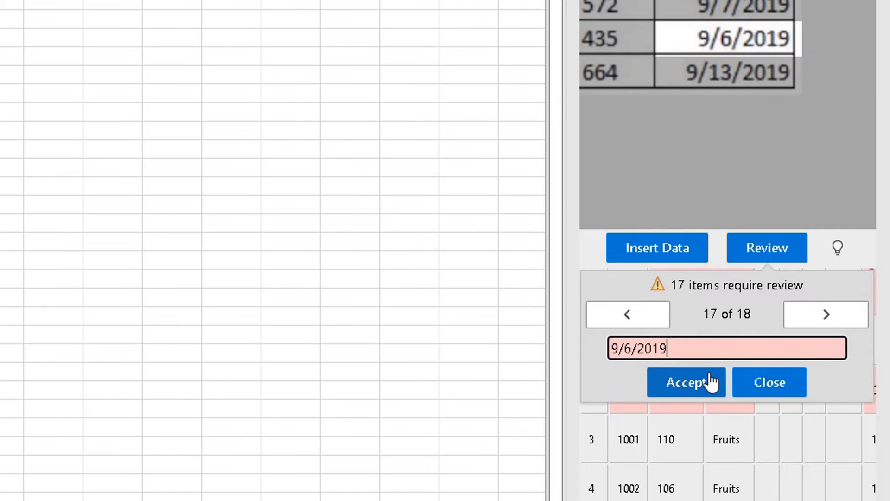
click(685, 381)
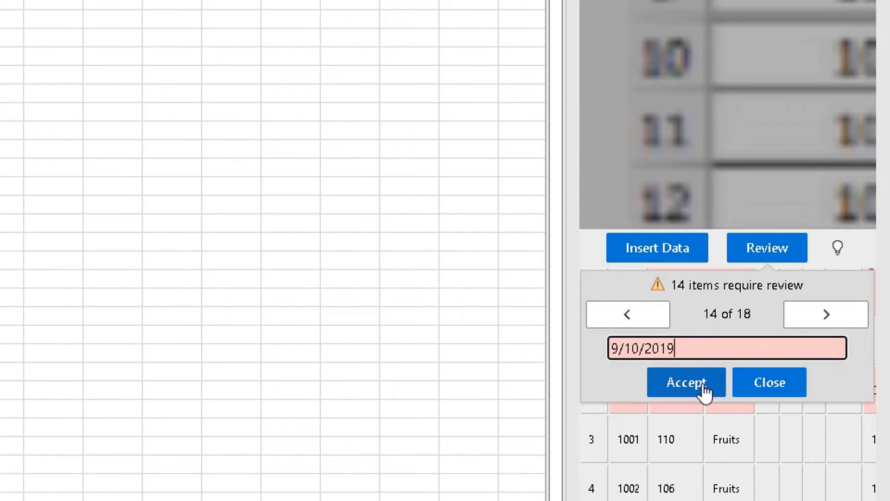
click(685, 381)
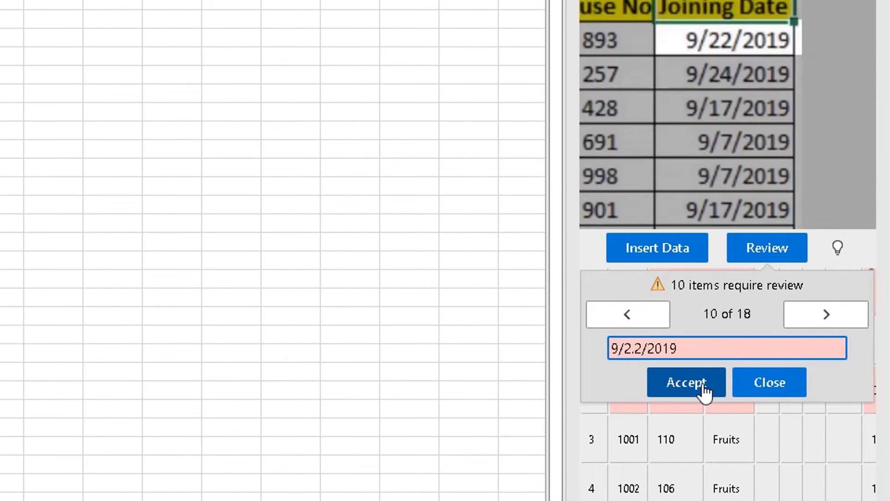
click(685, 382)
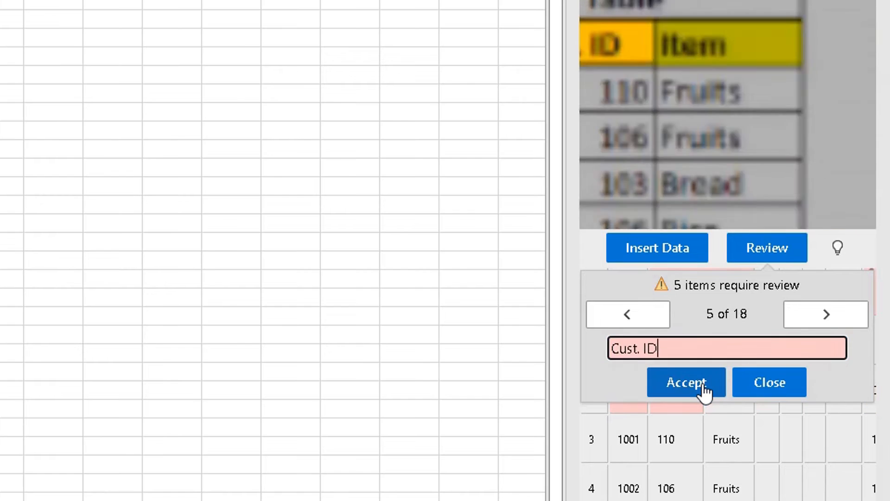
click(686, 381)
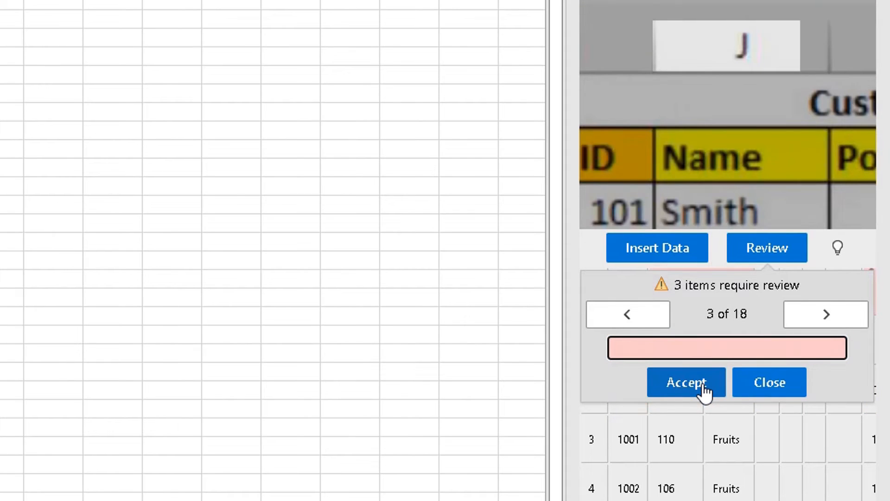
click(685, 382)
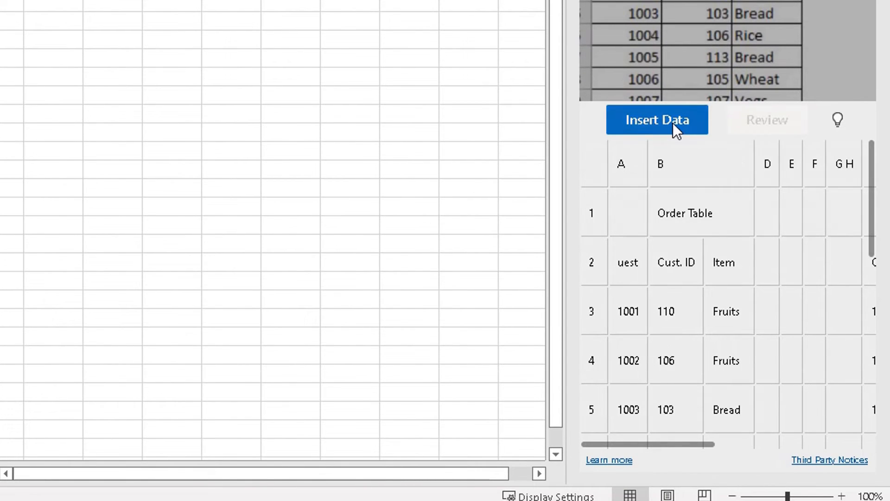
Step: Insert the recognised tables into the worksheet, confirming past the accuracy warning
click(657, 119)
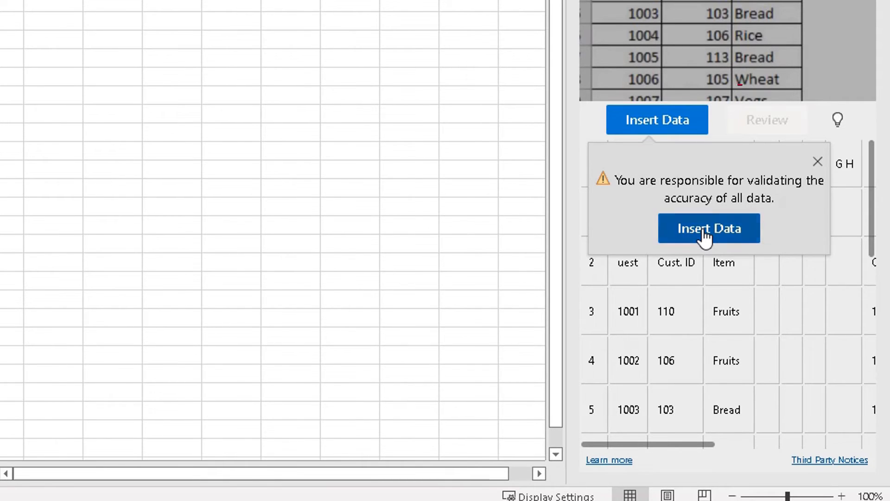
click(707, 228)
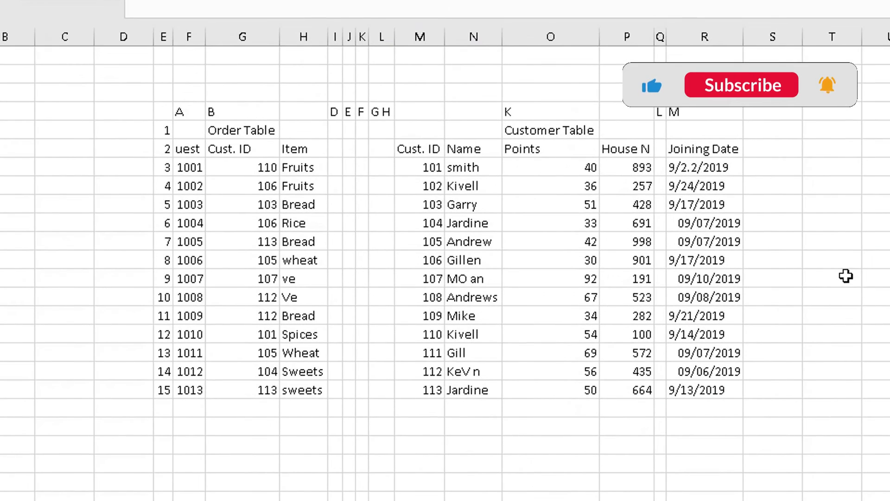
Step: Clear the stray column-letter and row-number labels and delete the empty spacer column
click(740, 85)
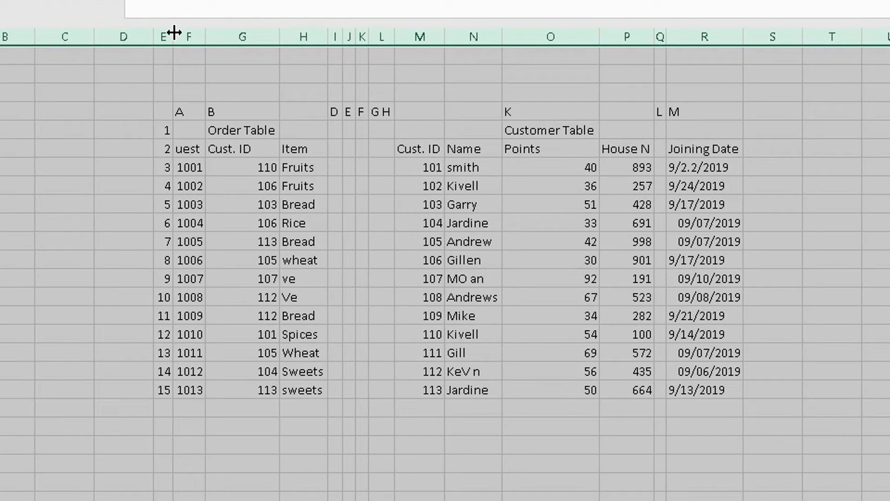
click(302, 92)
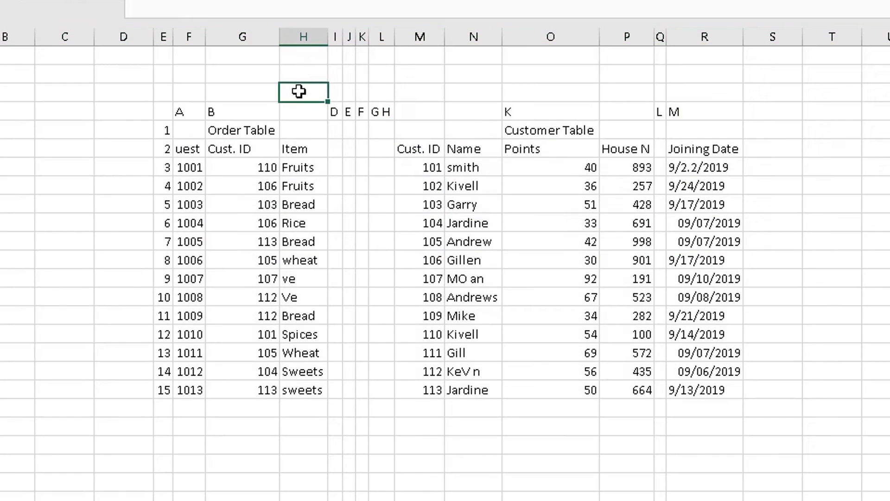
mouse_move(735, 118)
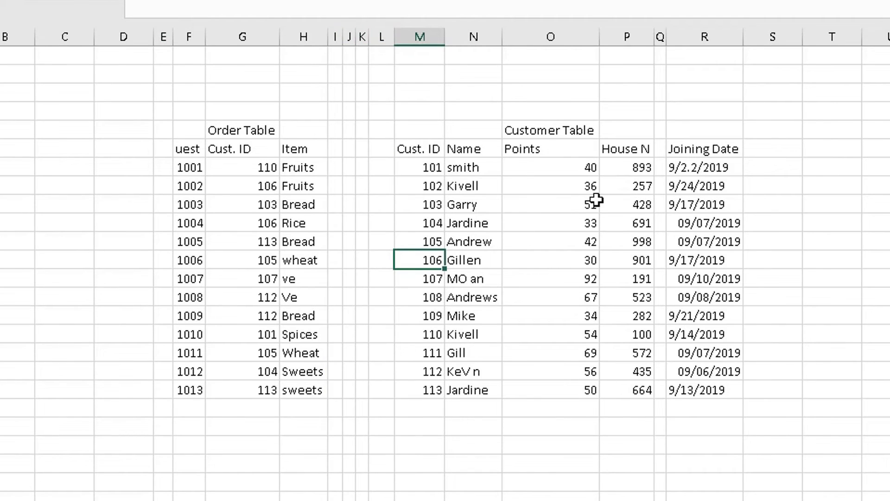
right_click(659, 36)
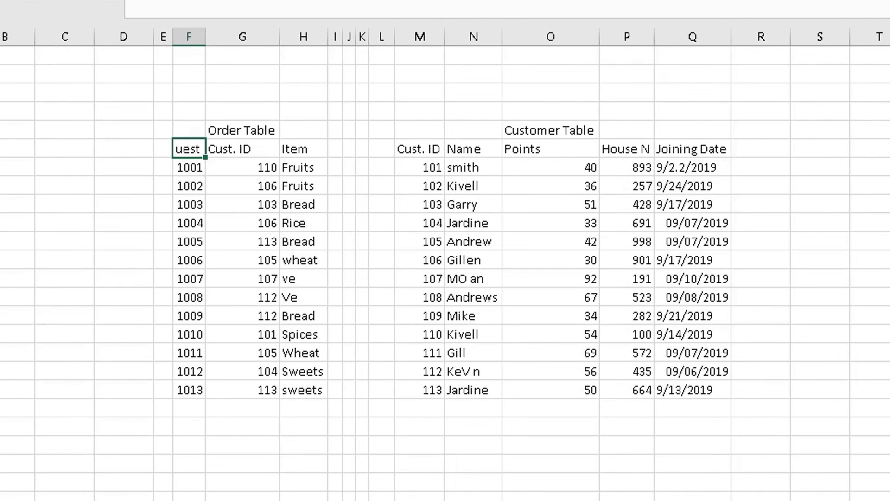
Step: Preview ExcelExample.png to compare headings, then cancel without inserting
click(235, 311)
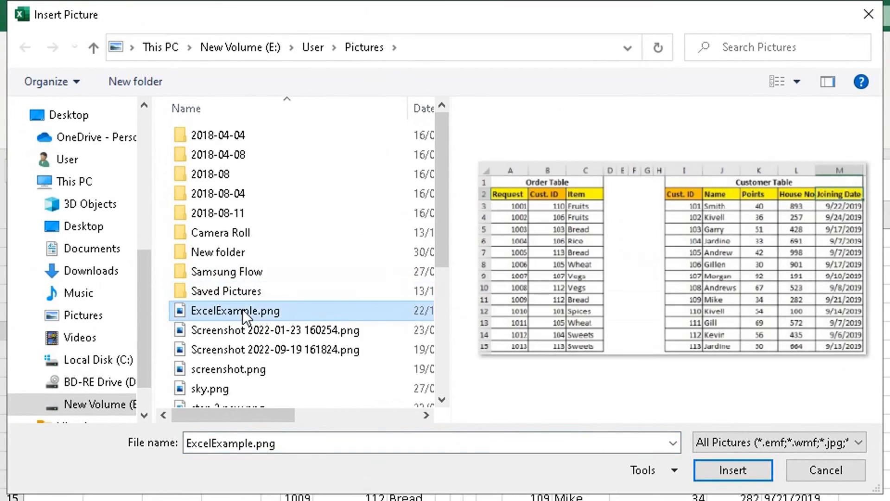
mouse_move(504, 205)
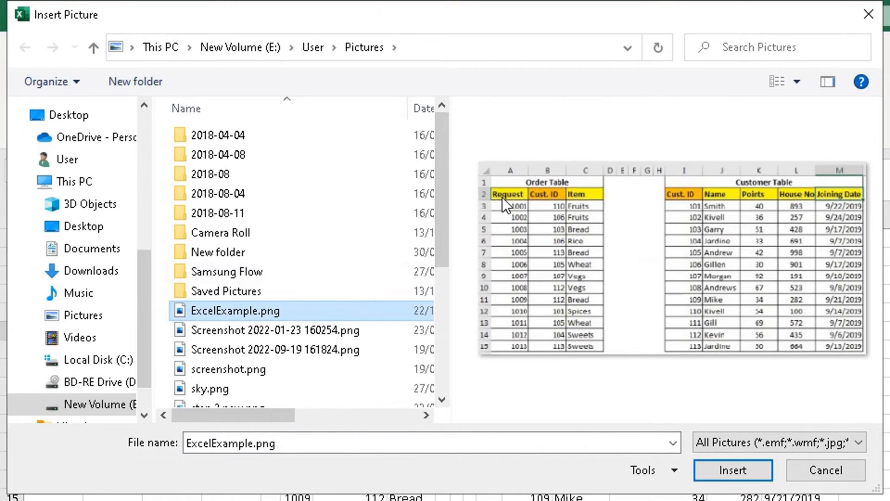
click(733, 470)
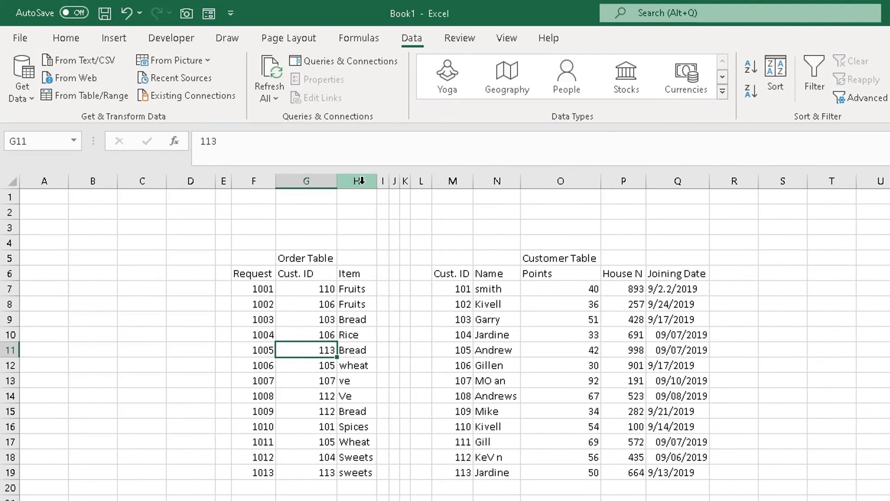
mouse_move(493, 290)
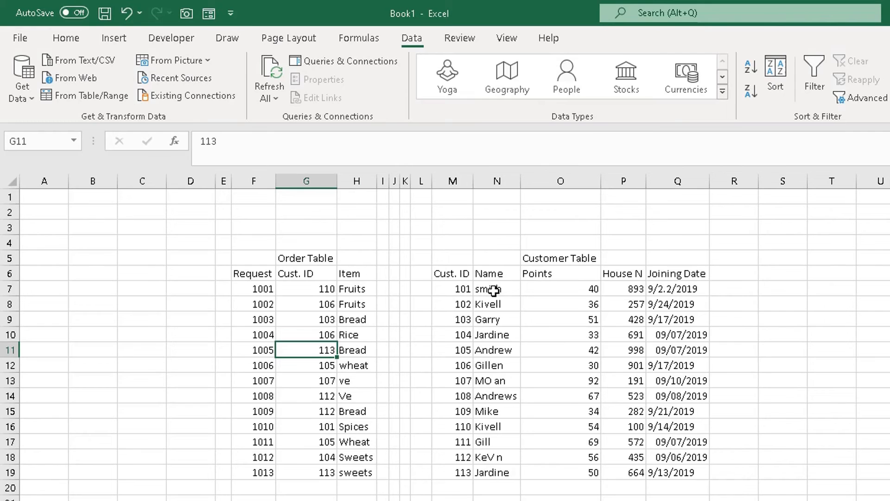
click(622, 273)
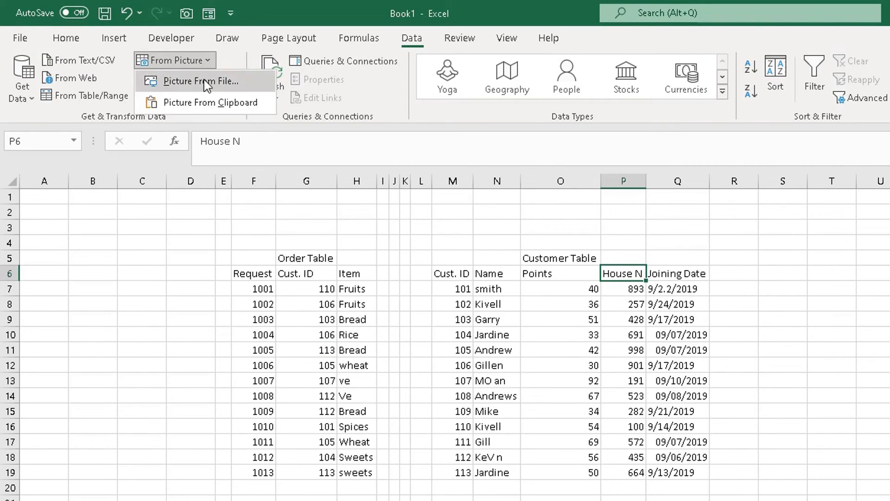
click(200, 81)
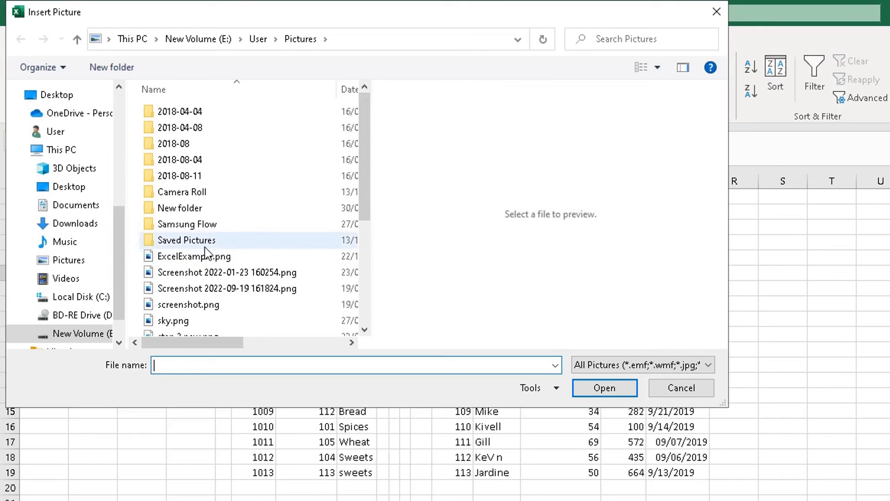
click(194, 256)
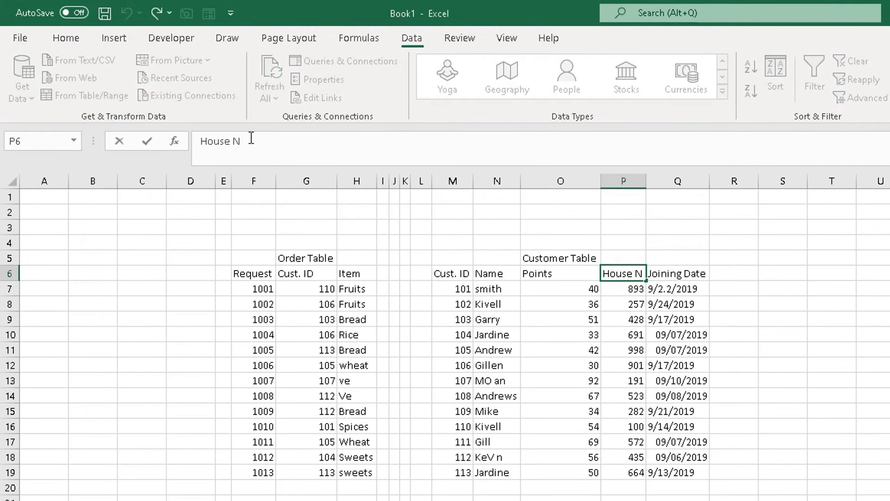
Step: Complete the House No heading in P6
text(o)
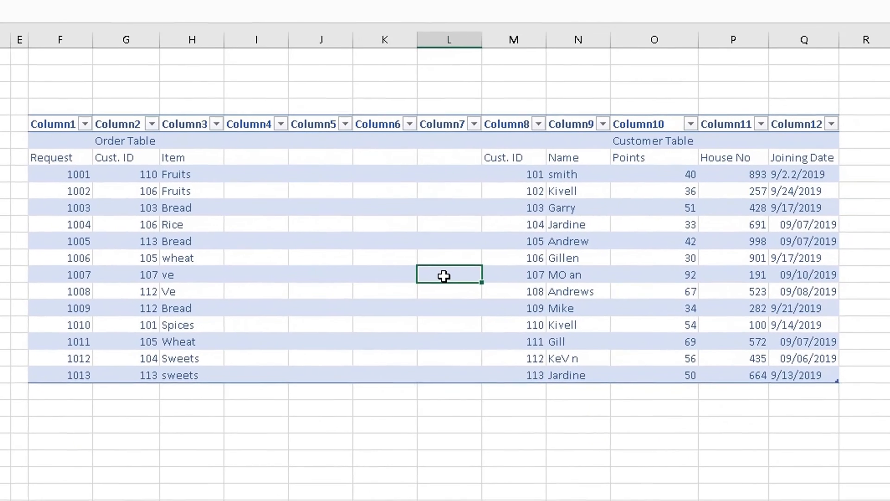
scroll(down, 3)
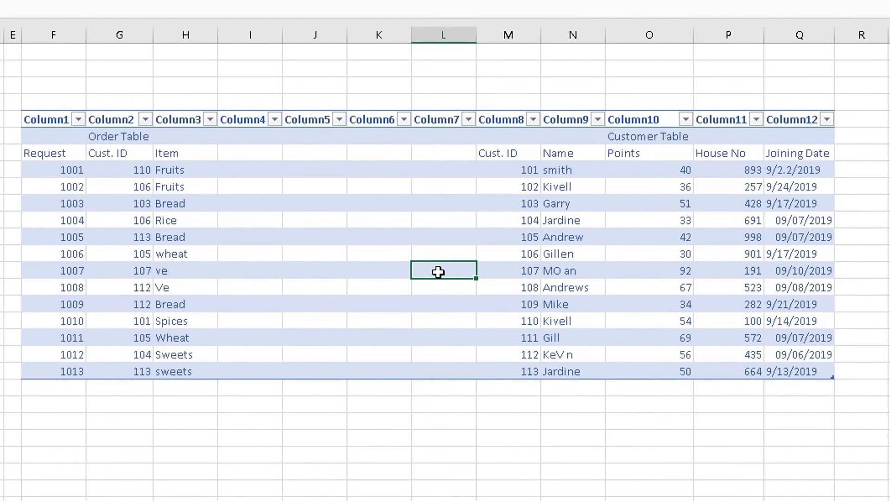
mouse_move(409, 353)
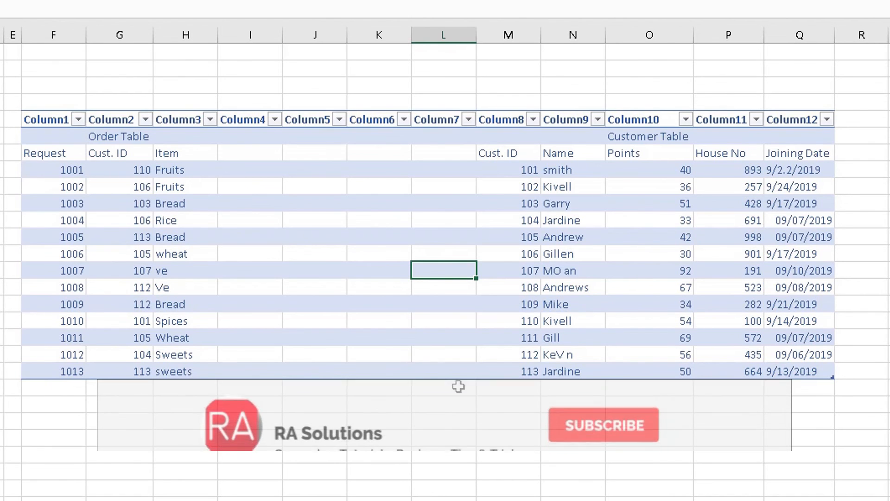
click(602, 424)
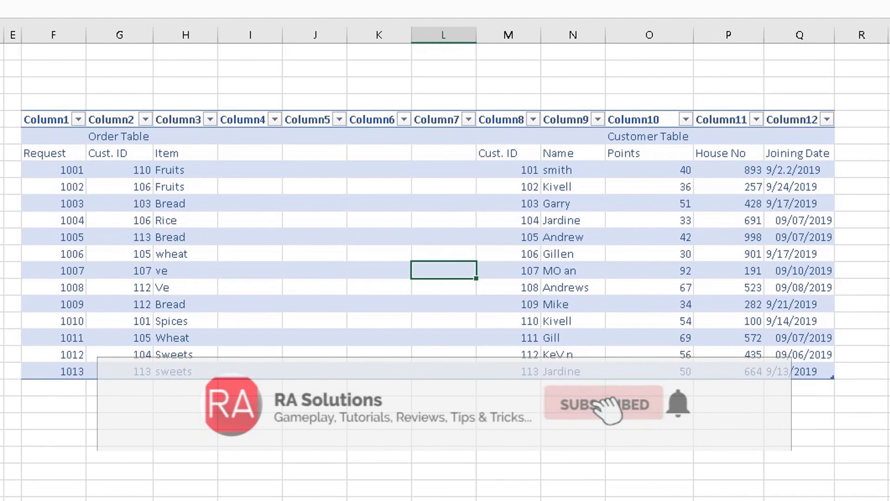